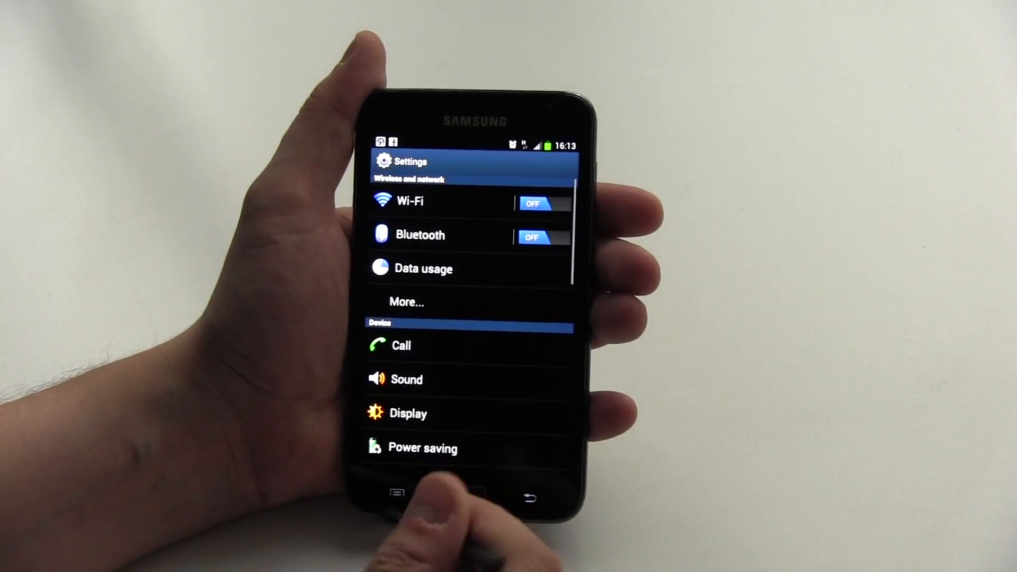
Scroll down Settings and open About phone to view the device details
{"action": "scroll", "scroll_direction": "down", "scroll_amount": 3}
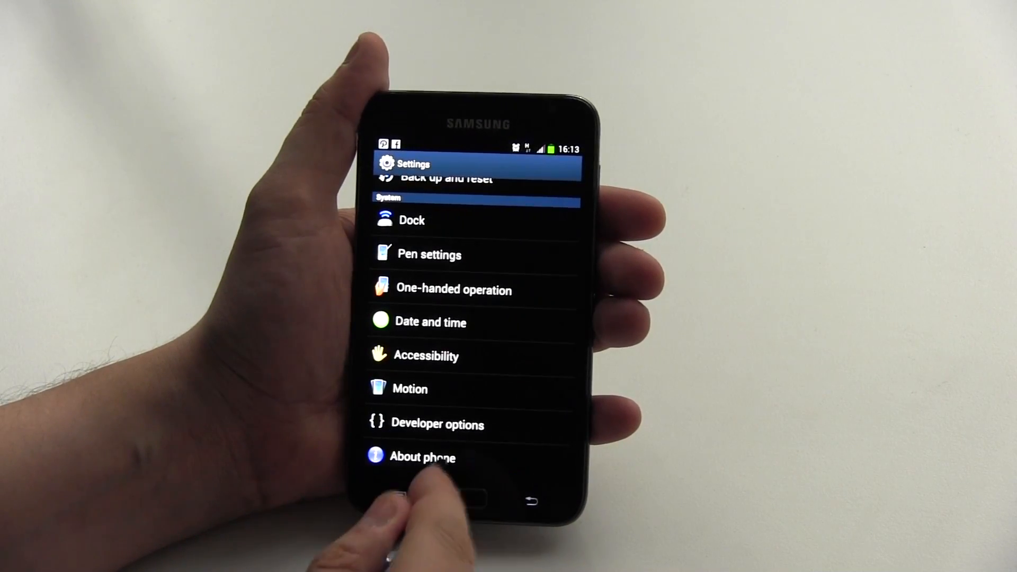
{"action": "left_click", "coordinate": [422, 456]}
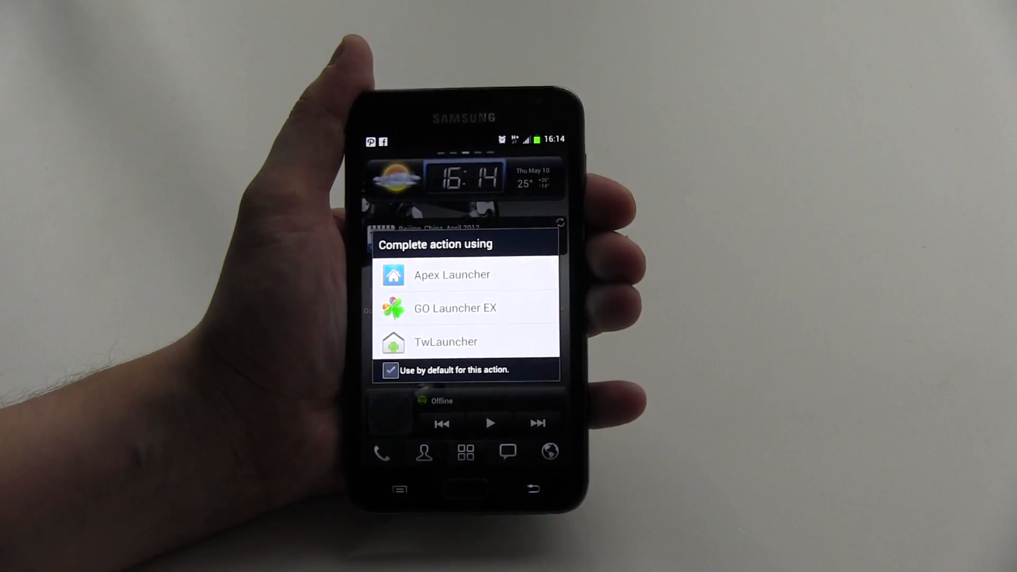
Choose TwLauncher as the home launcher in the chooser
{"action": "left_click", "coordinate": [446, 342]}
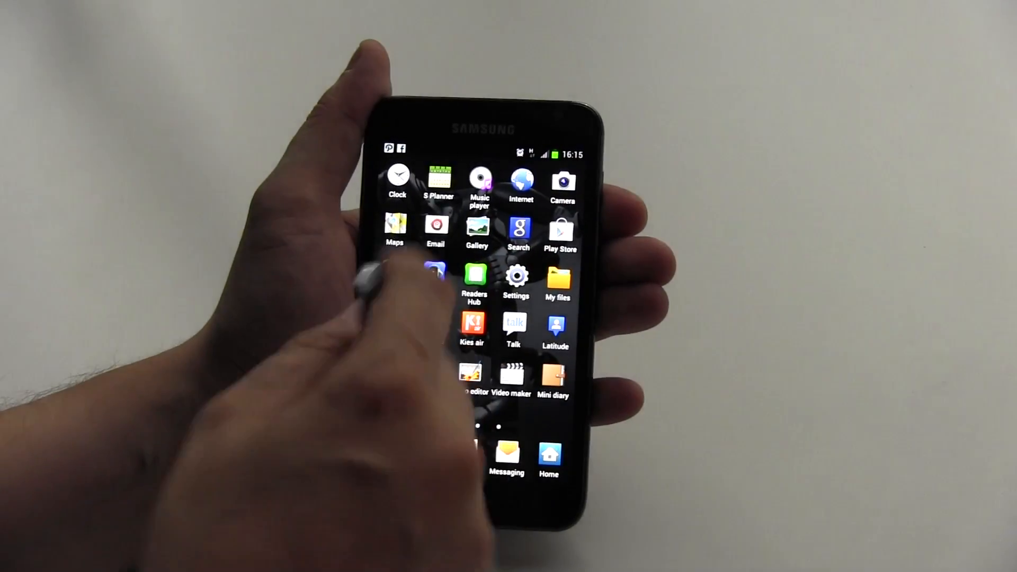
Swipe through the app drawer pages and return to the TouchWiz home screen
{"action": "scroll", "scroll_direction": "left", "scroll_amount": 3}
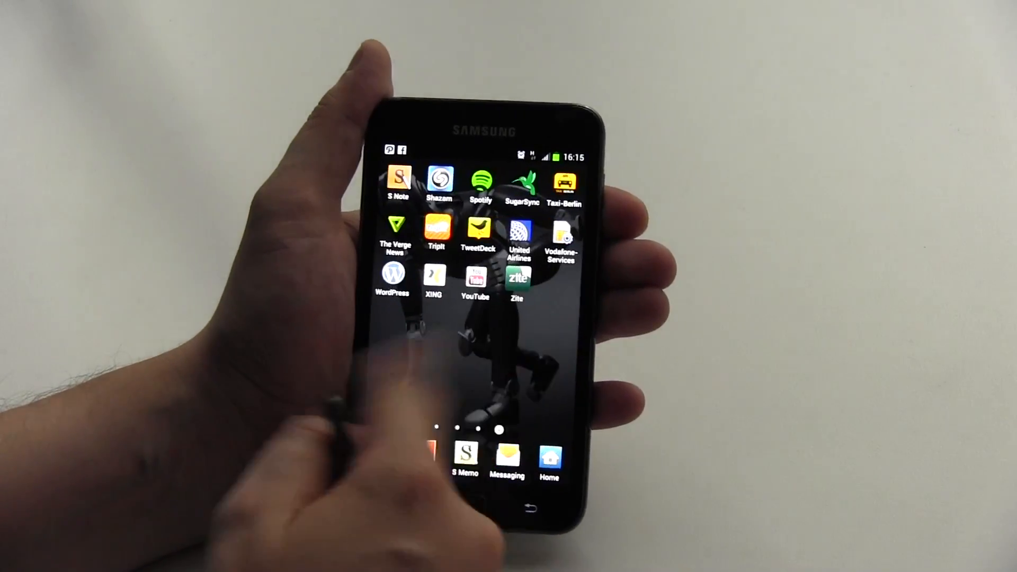
{"action": "scroll", "scroll_direction": "left", "scroll_amount": 3}
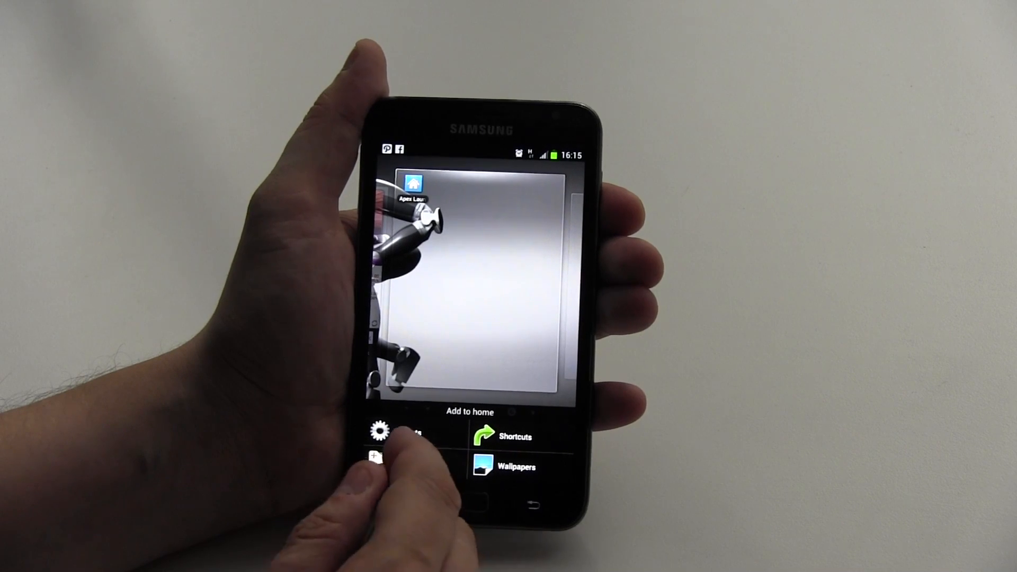
{"action": "left_click", "coordinate": [389, 431]}
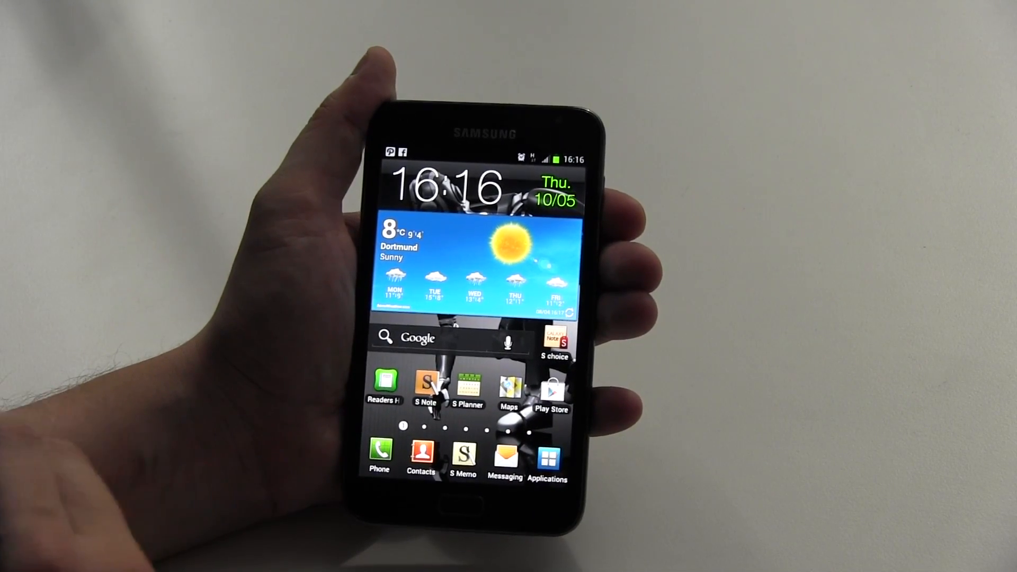
Open the app drawer and swipe to the weather widgets list (1x1 to 5x1)
{"action": "left_click", "coordinate": [548, 454]}
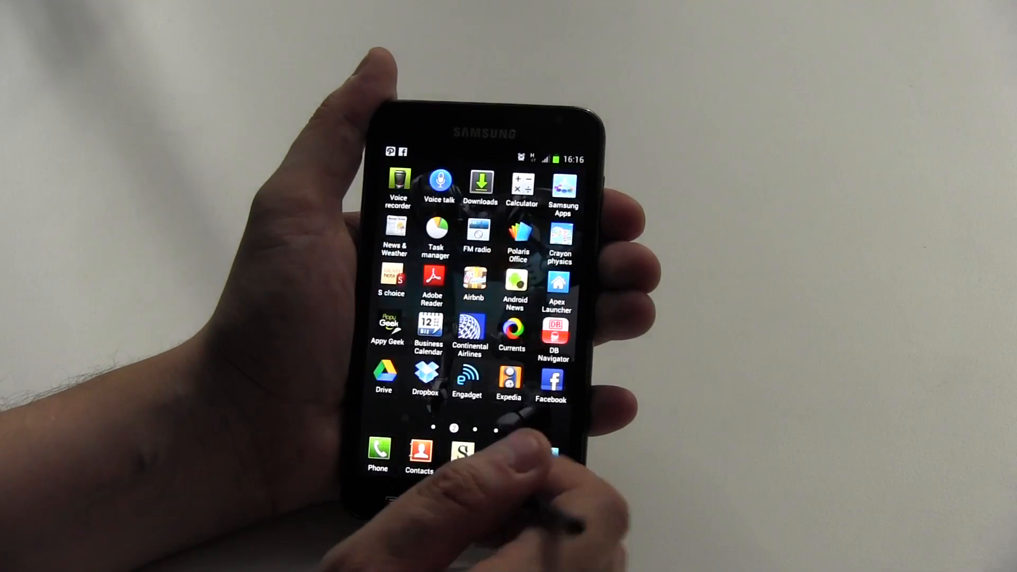
{"action": "scroll", "scroll_direction": "left", "scroll_amount": 3}
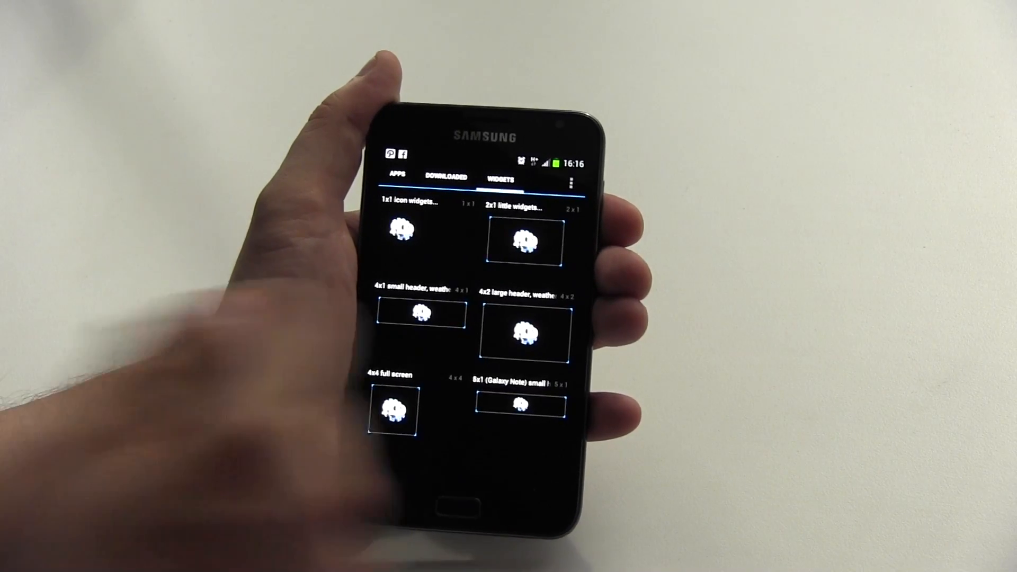
Leave the weather widgets list to reach the home launcher chooser
{"action": "left_click", "coordinate": [398, 177]}
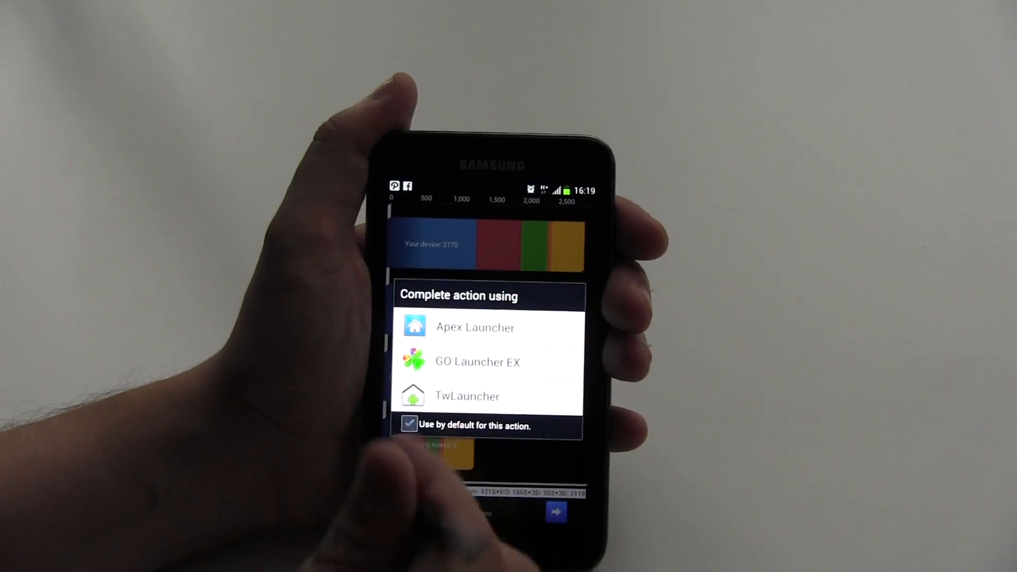
Pick Apex Launcher in the 'Complete action using' dialog
{"action": "left_click", "coordinate": [475, 326]}
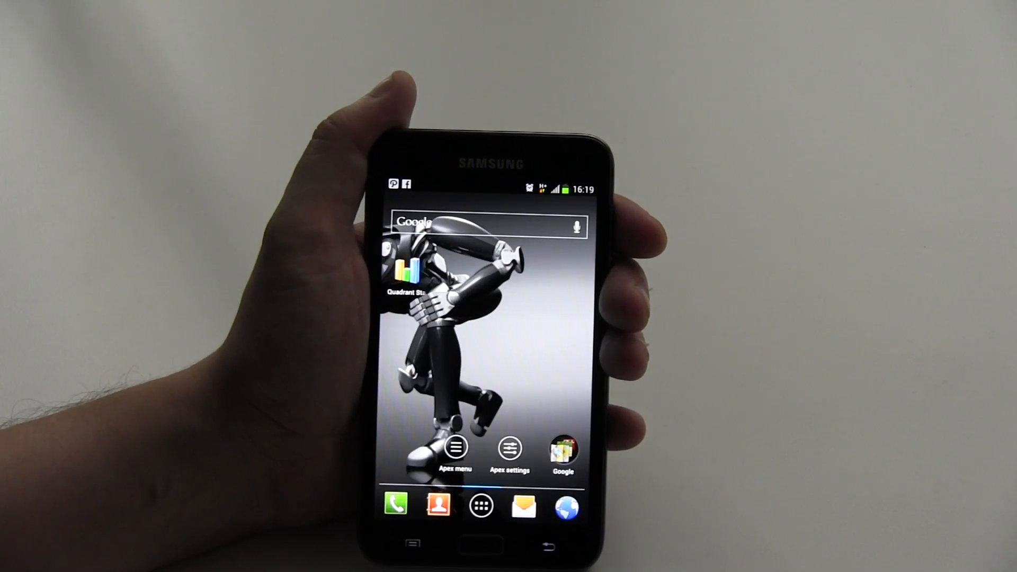